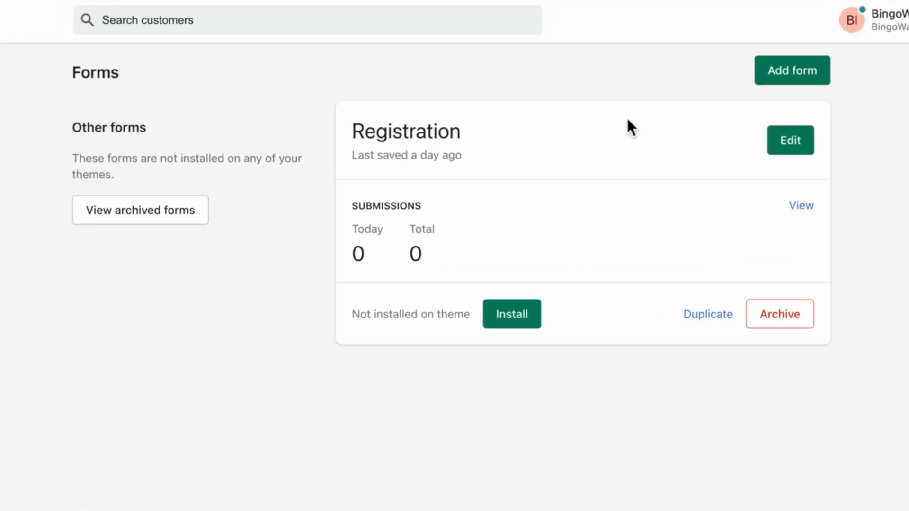
# - Open the Registration form in the form editor from the Forms page
pyautogui.click(790, 140)
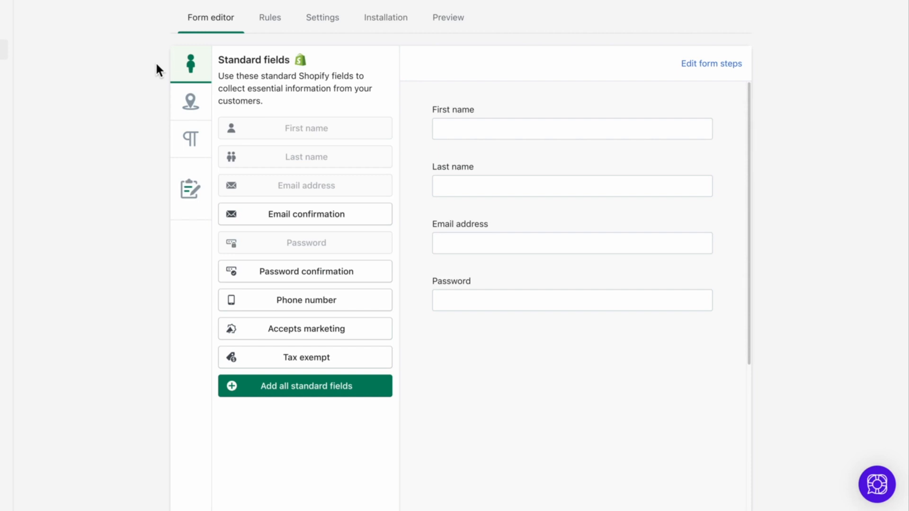
pyautogui.moveTo(197, 66)
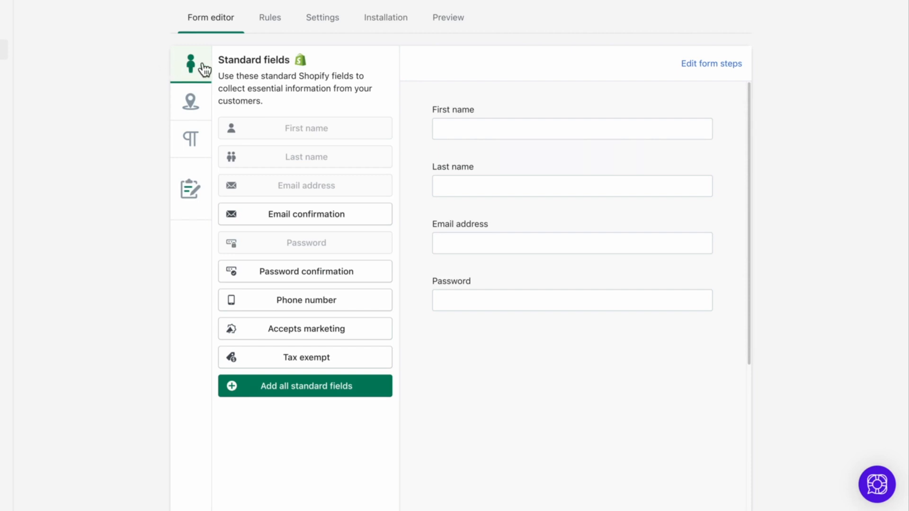
pyautogui.moveTo(206, 142)
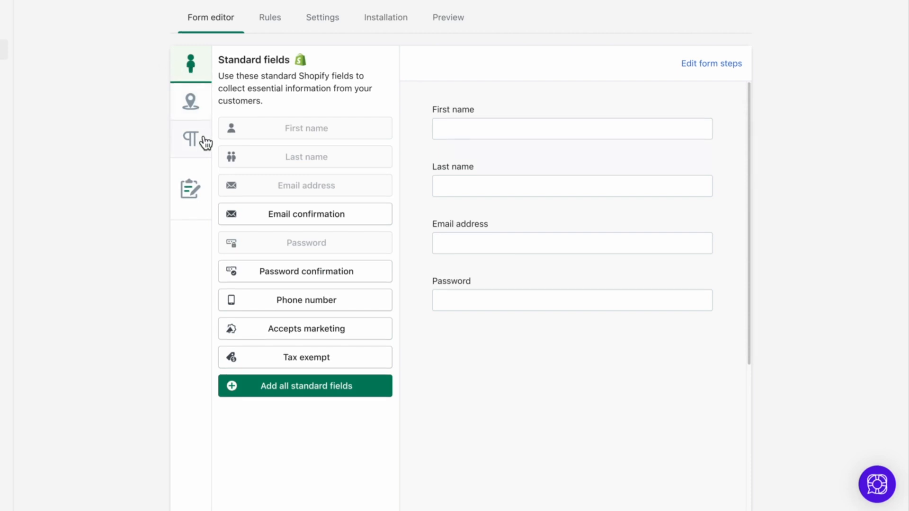
pyautogui.click(191, 140)
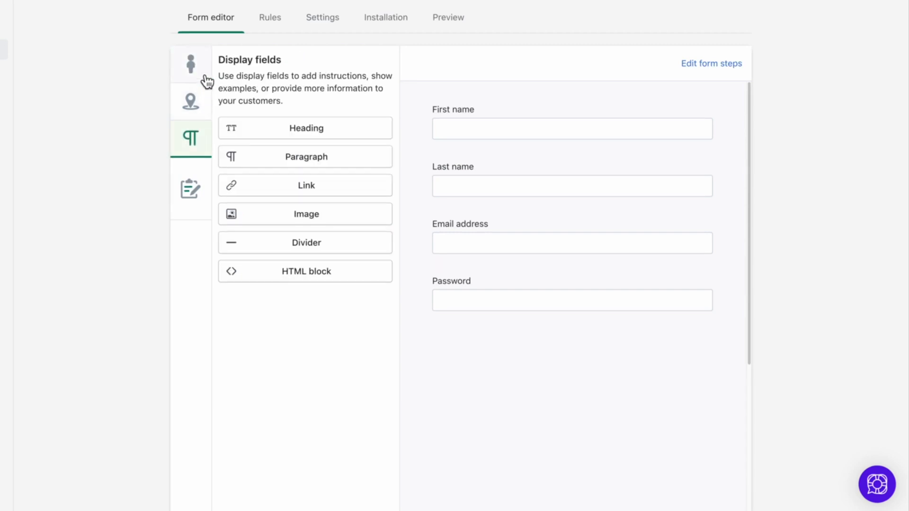
pyautogui.click(191, 63)
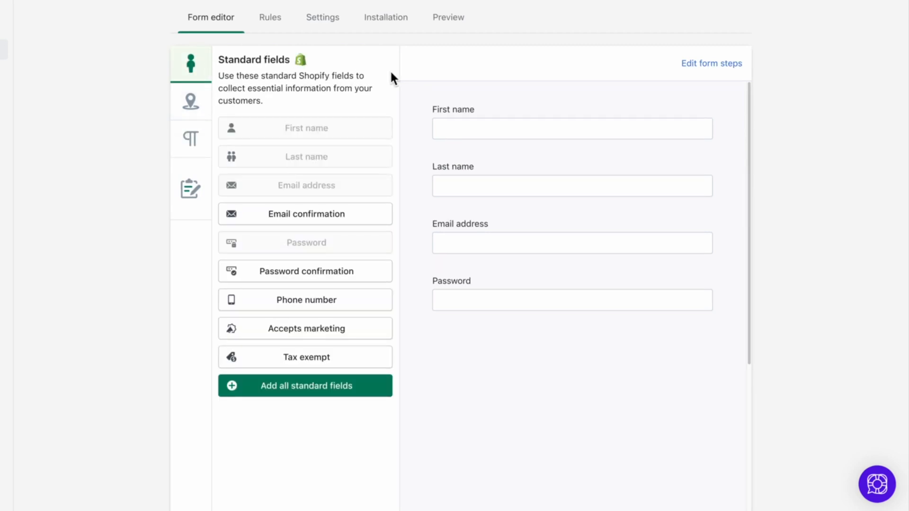
pyautogui.moveTo(402, 76)
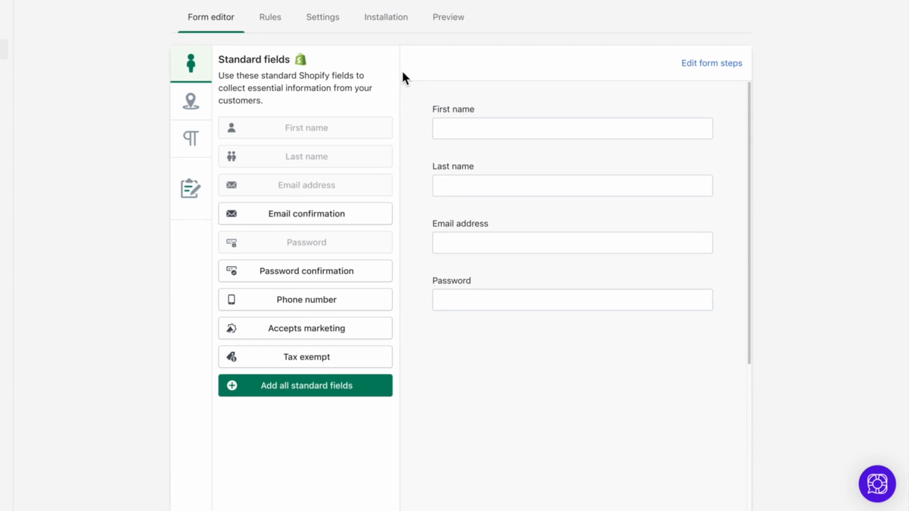
pyautogui.moveTo(407, 145)
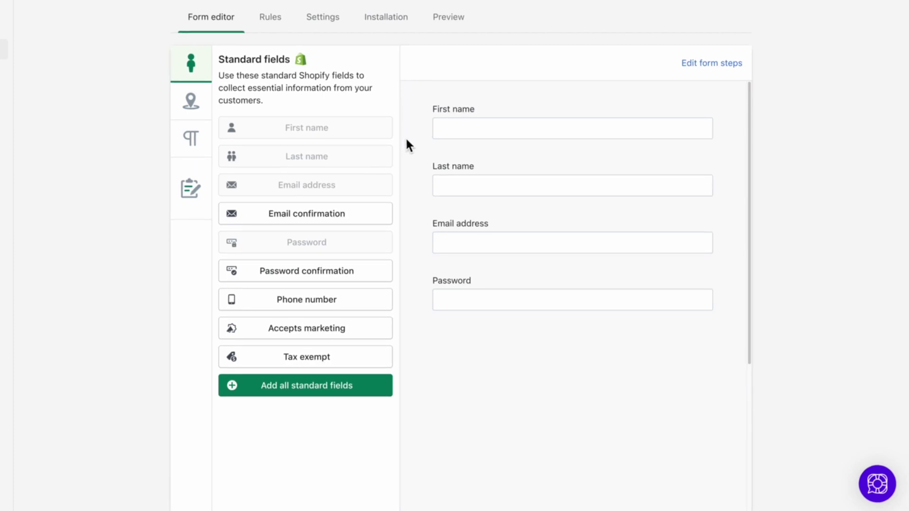
pyautogui.moveTo(406, 154)
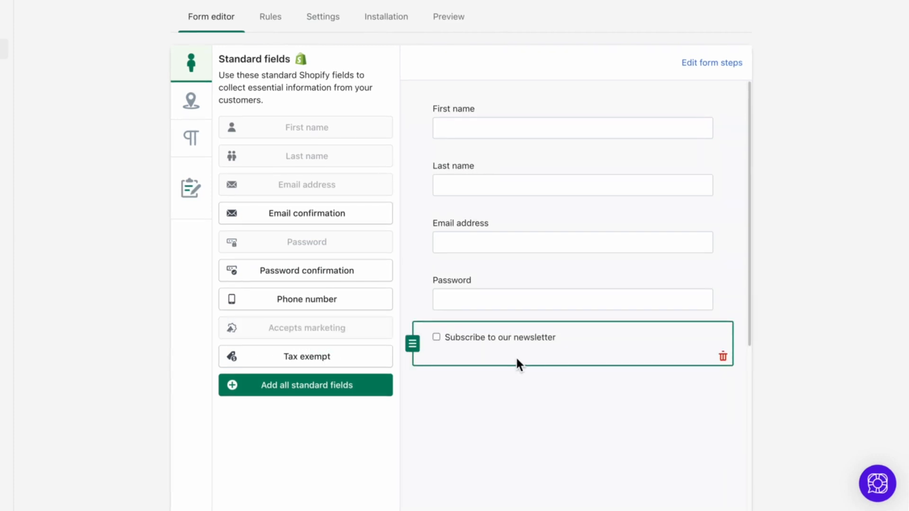
pyautogui.moveTo(538, 358)
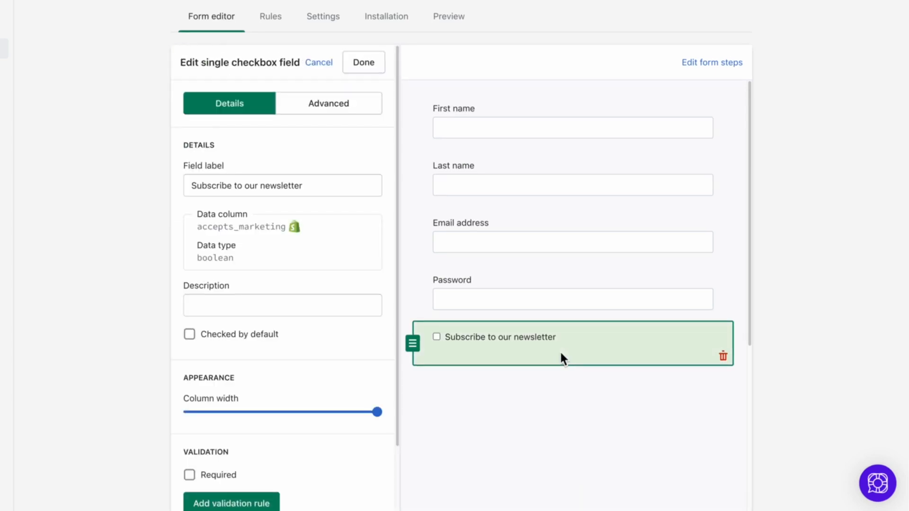
pyautogui.moveTo(283, 191)
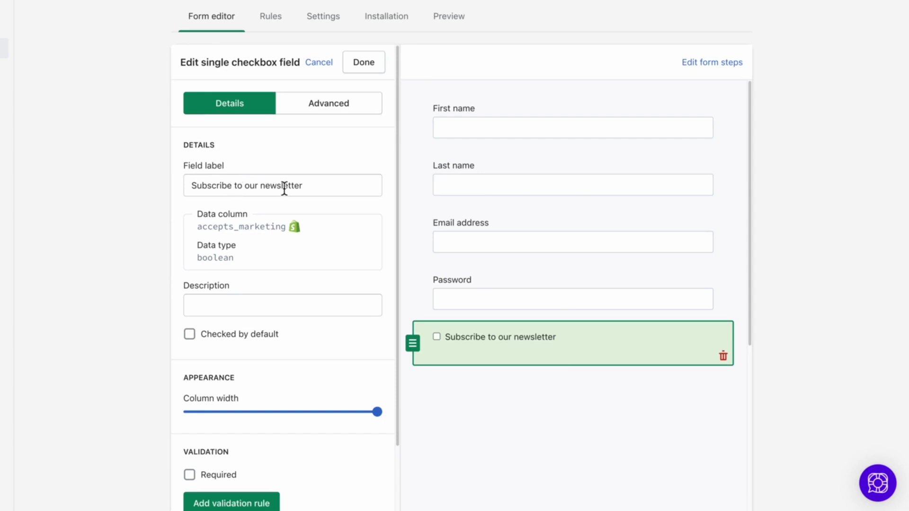
pyautogui.moveTo(284, 236)
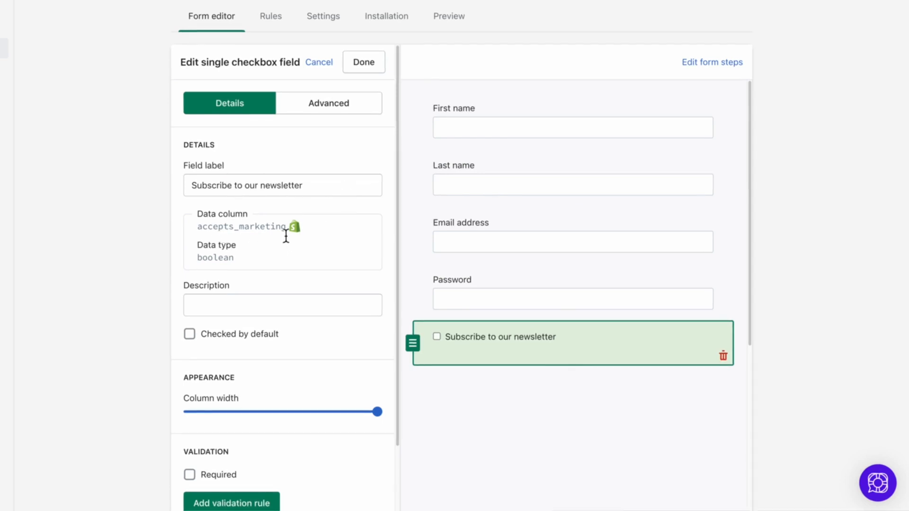
pyautogui.moveTo(338, 237)
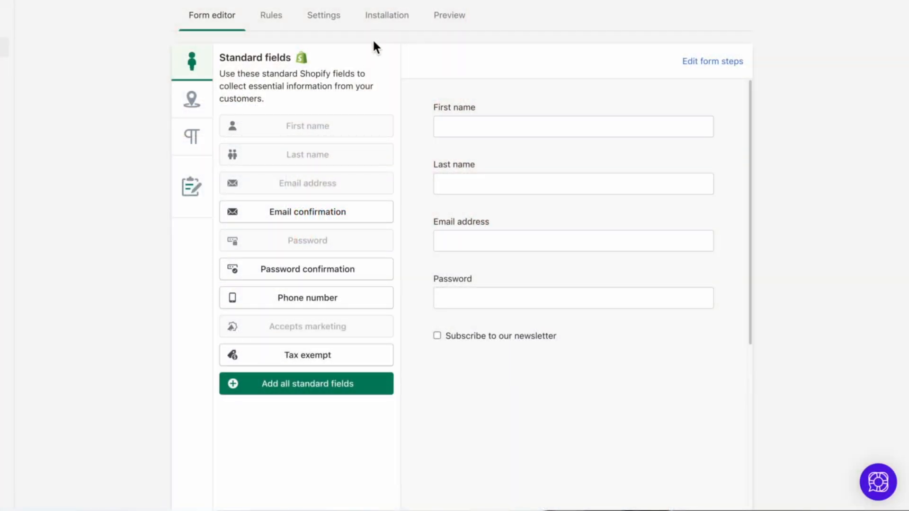
# - Add a Country address field set to Show all countries and finish editing it
pyautogui.click(192, 100)
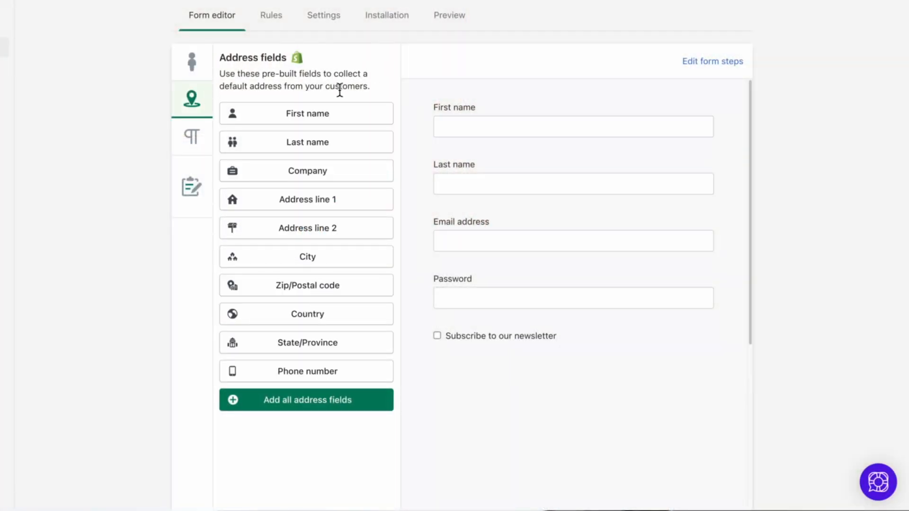
pyautogui.moveTo(403, 133)
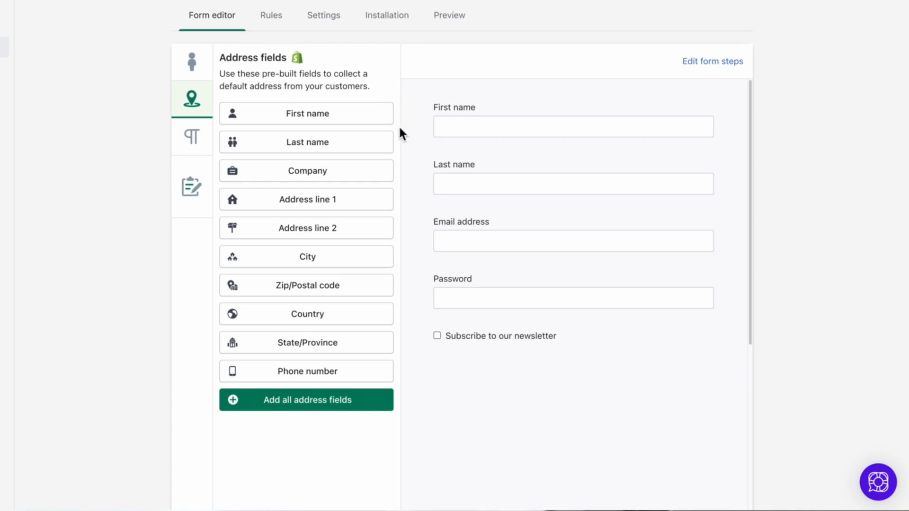
pyautogui.moveTo(401, 232)
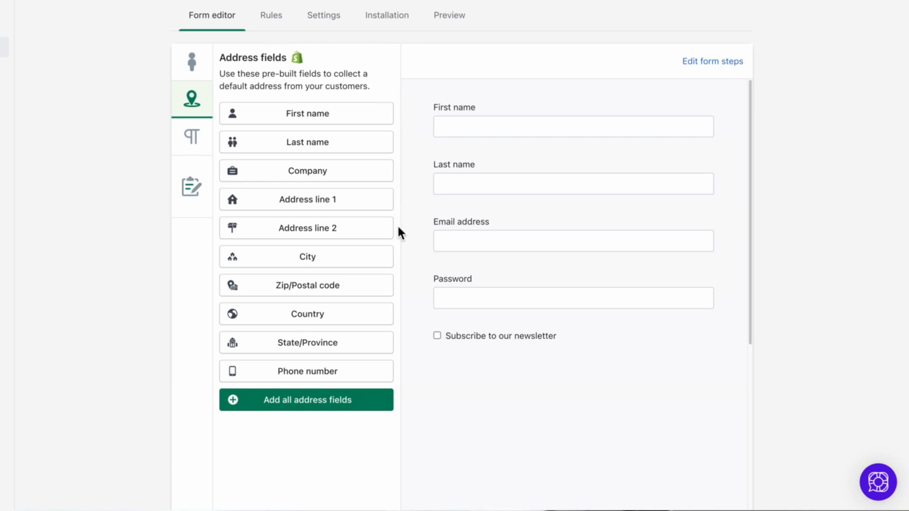
pyautogui.moveTo(403, 318)
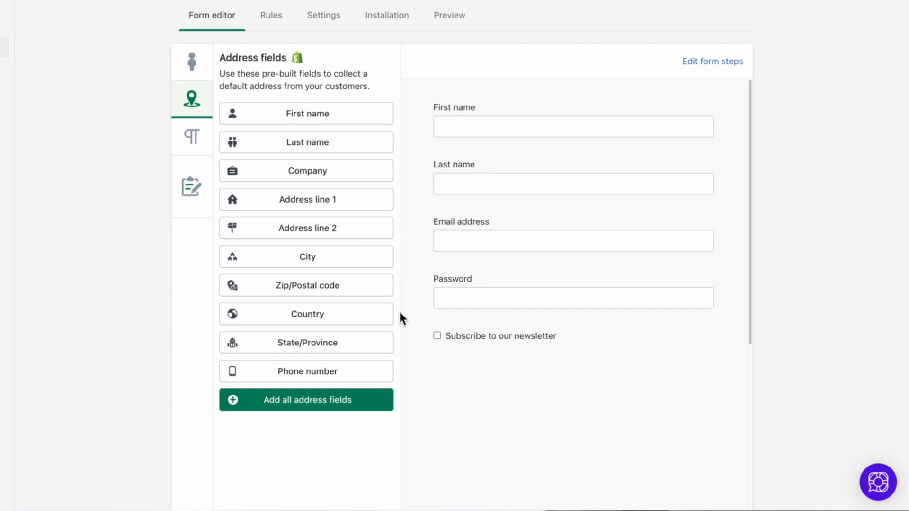
pyautogui.moveTo(383, 371)
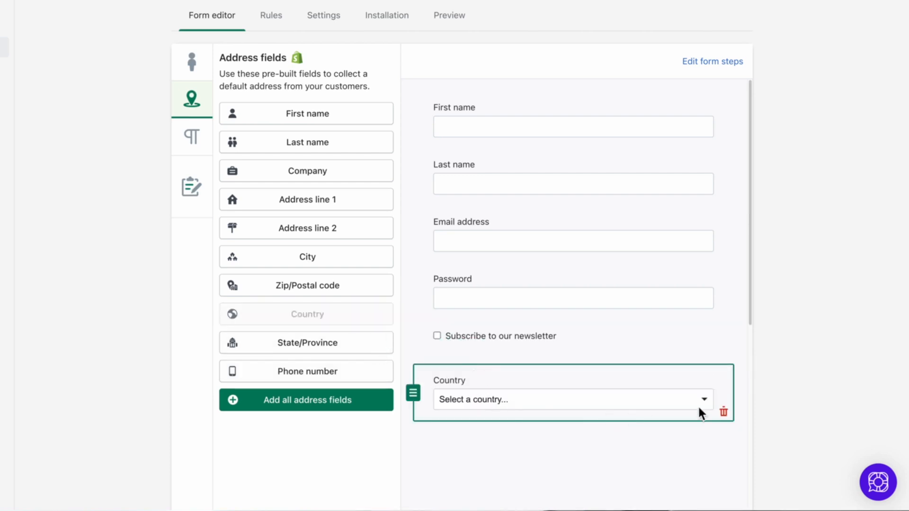
pyautogui.click(572, 400)
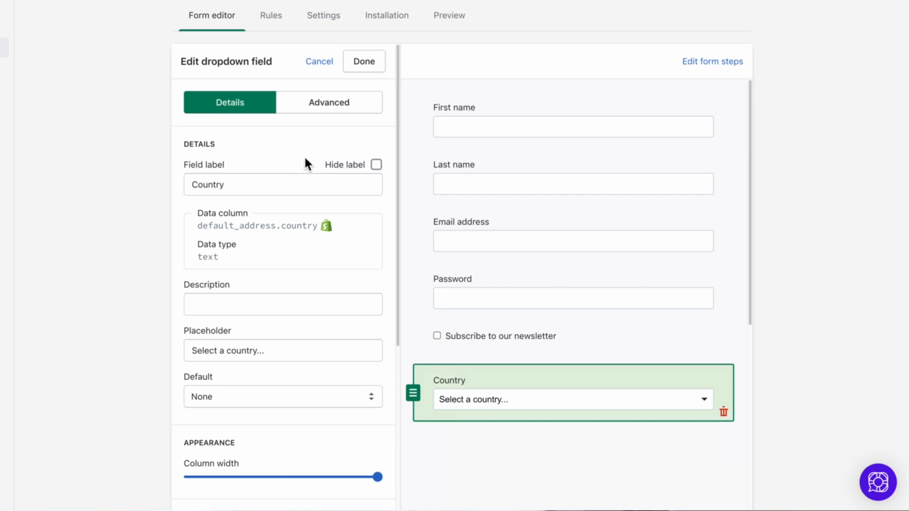
pyautogui.moveTo(302, 209)
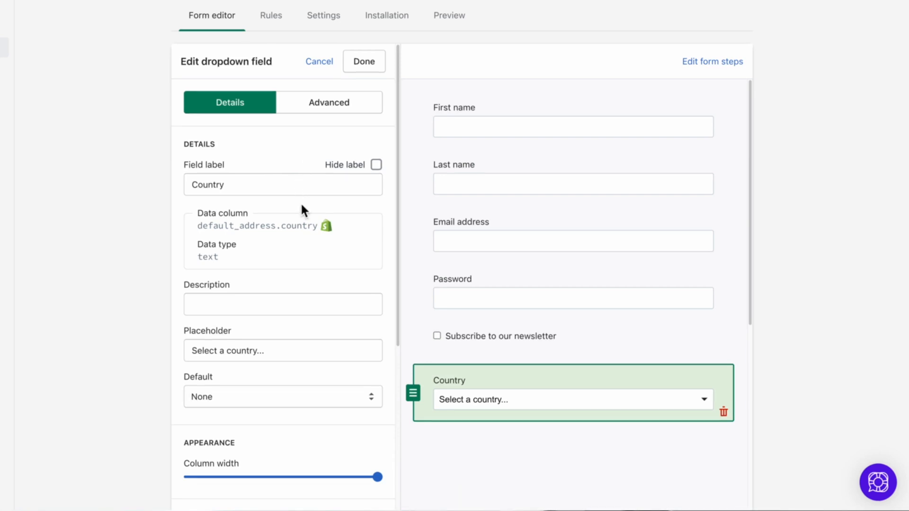
pyautogui.scroll(-3)
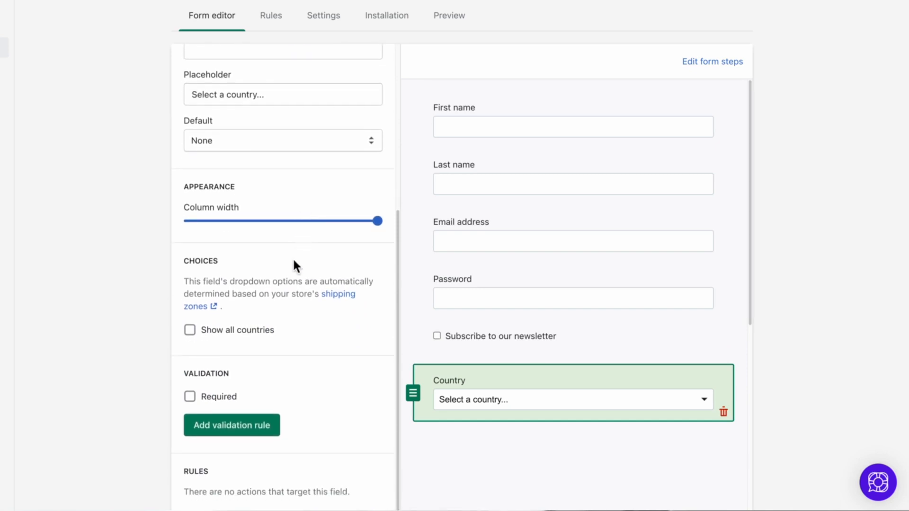
pyautogui.click(190, 330)
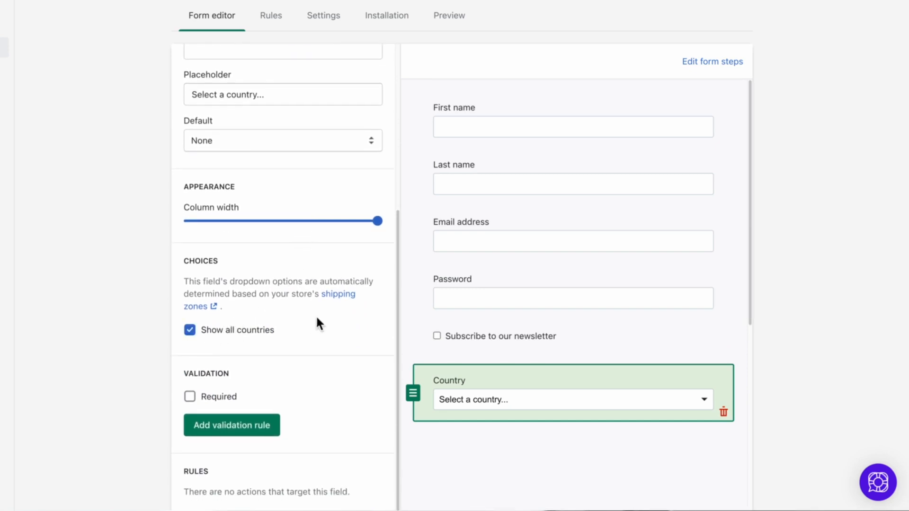
pyautogui.click(191, 99)
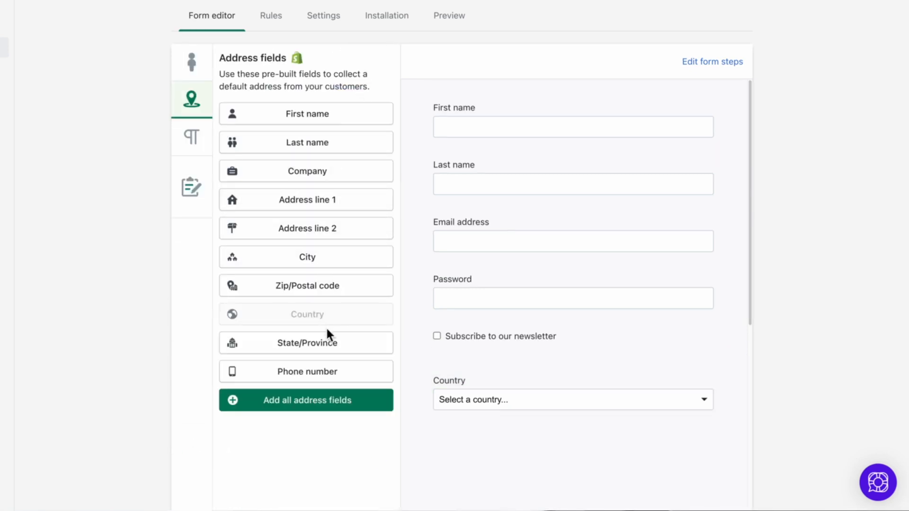
# - Add a State/Province field with a default country, then an address phone number field
pyautogui.click(306, 341)
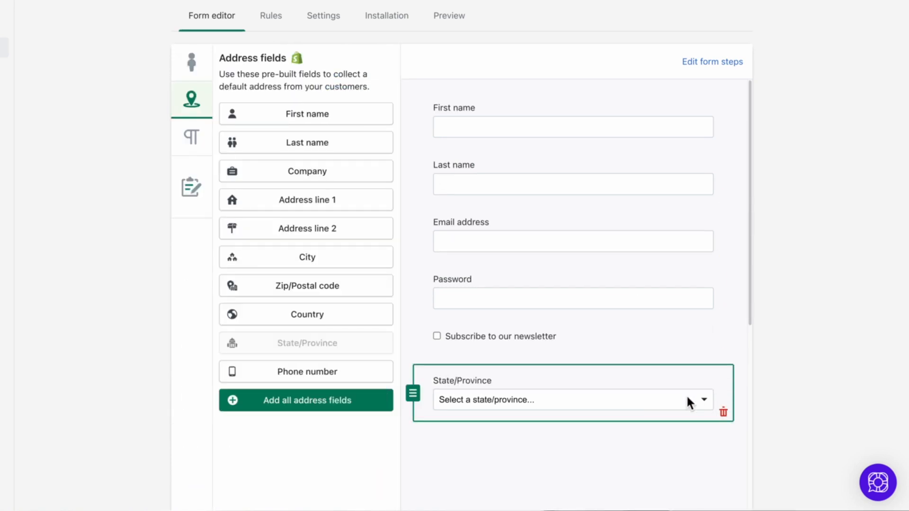
pyautogui.click(573, 399)
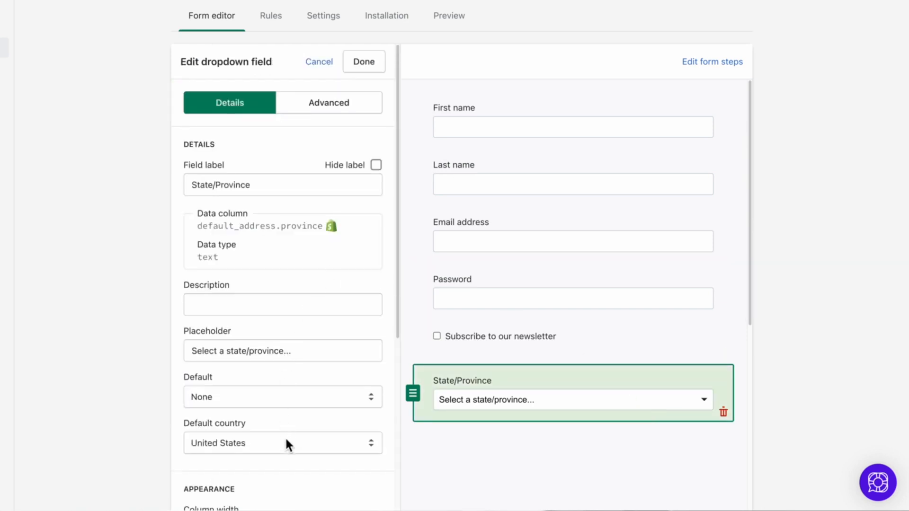
pyautogui.click(282, 443)
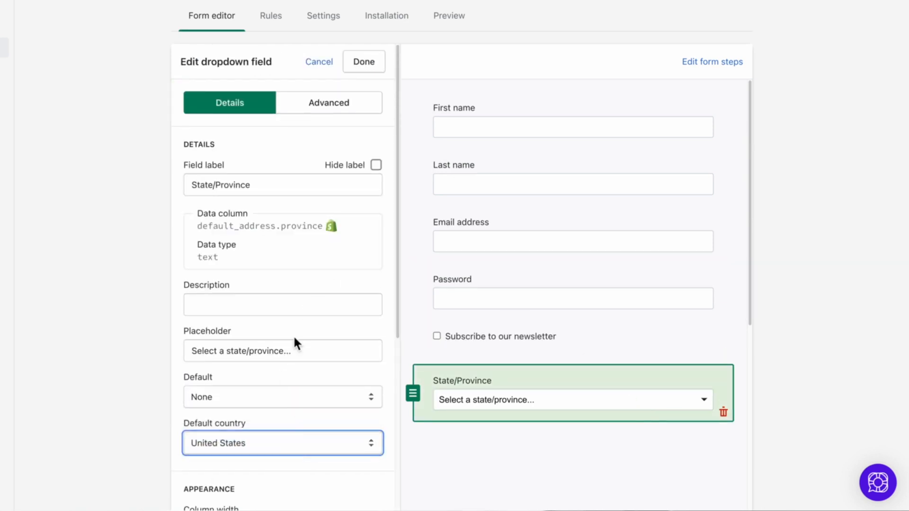
pyautogui.moveTo(380, 142)
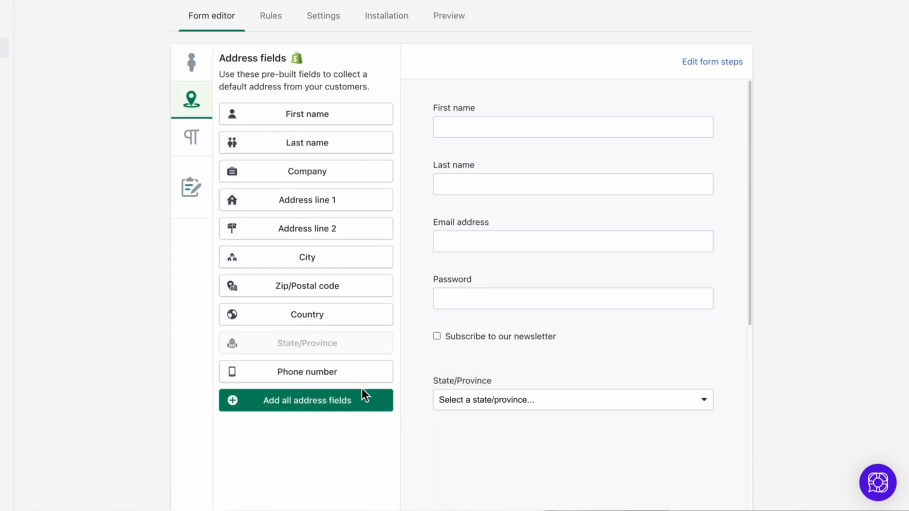
pyautogui.click(305, 371)
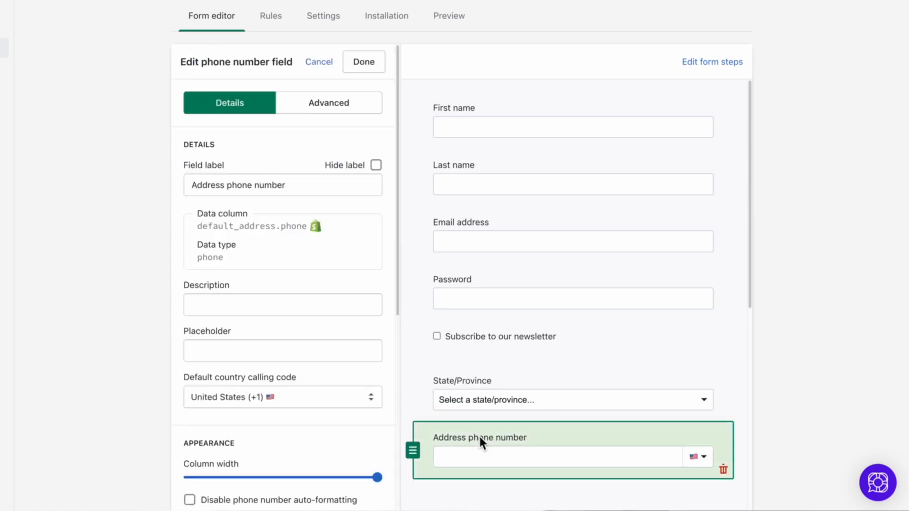
pyautogui.moveTo(312, 259)
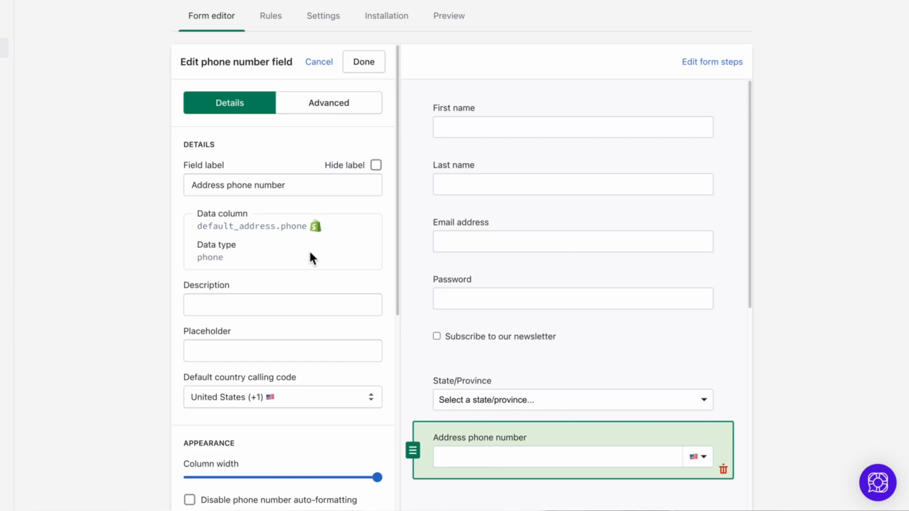
pyautogui.moveTo(297, 246)
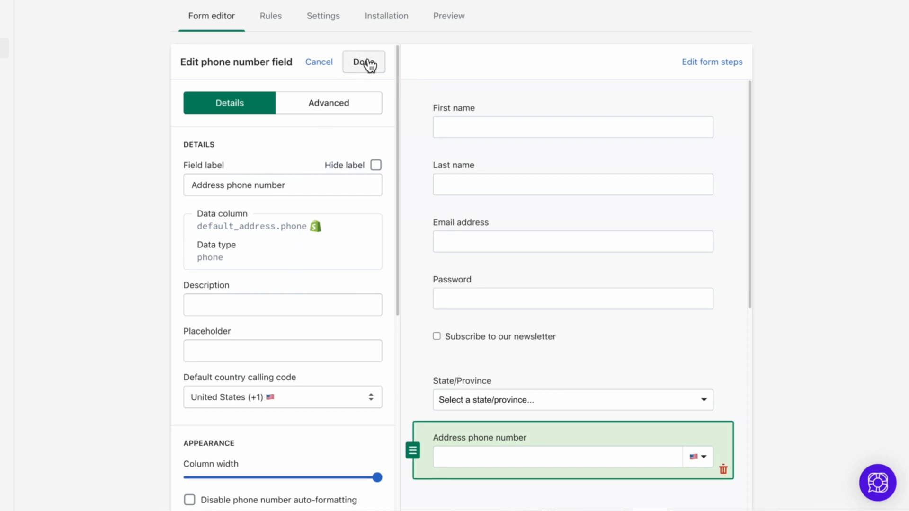
# - Finish the phone field and add a Heading from the Display fields at the top of the form
pyautogui.click(364, 62)
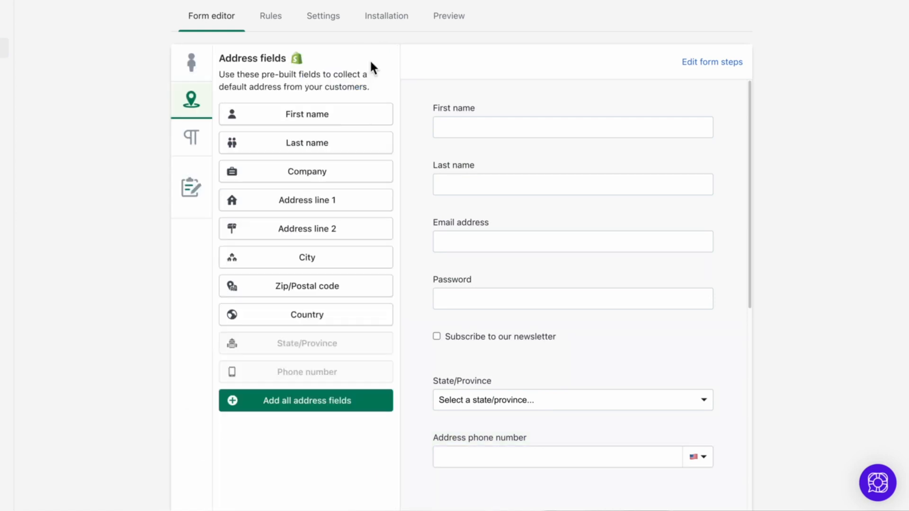
pyautogui.moveTo(747, 313)
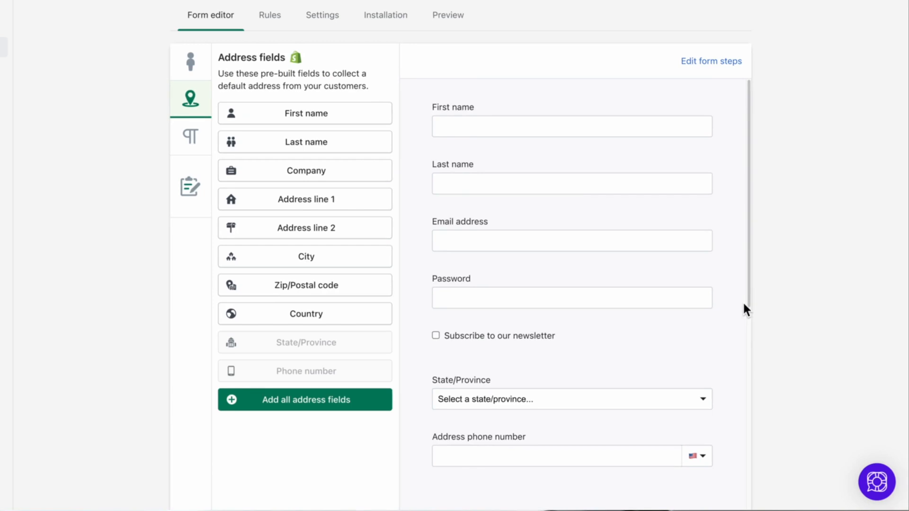
pyautogui.click(191, 137)
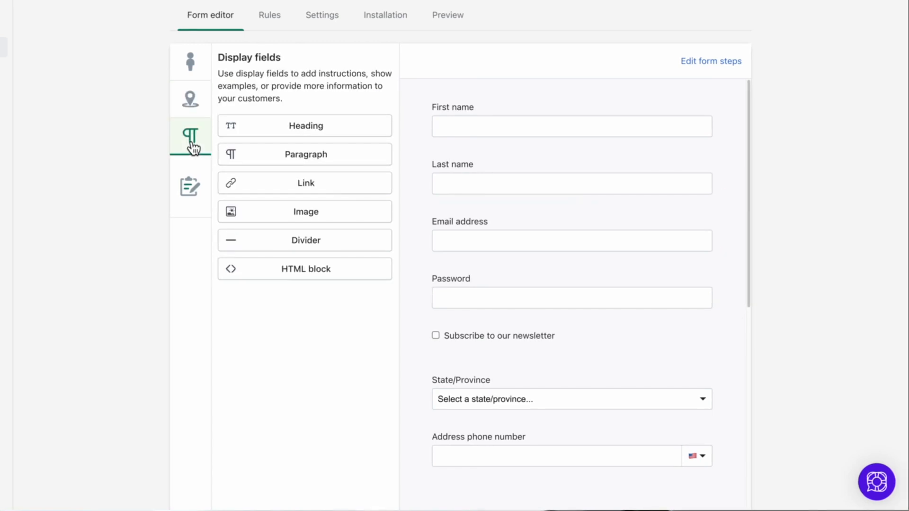
pyautogui.moveTo(285, 311)
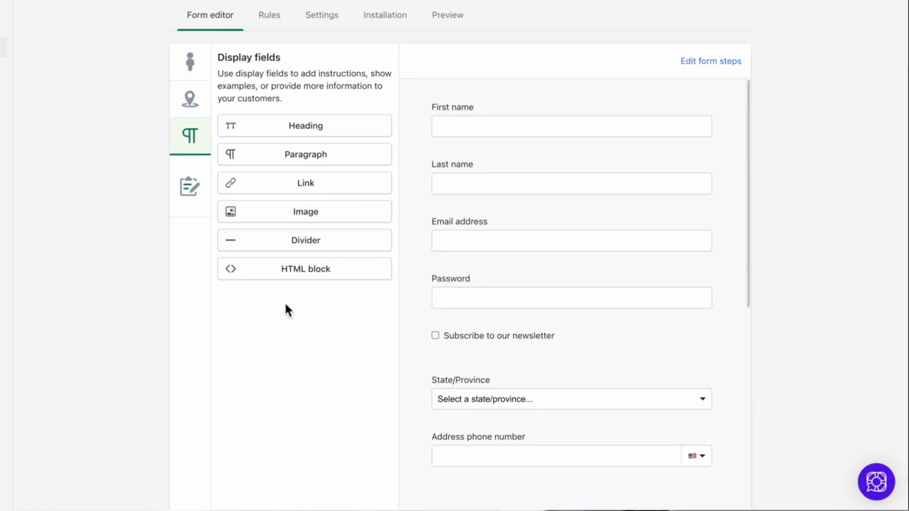
pyautogui.click(304, 126)
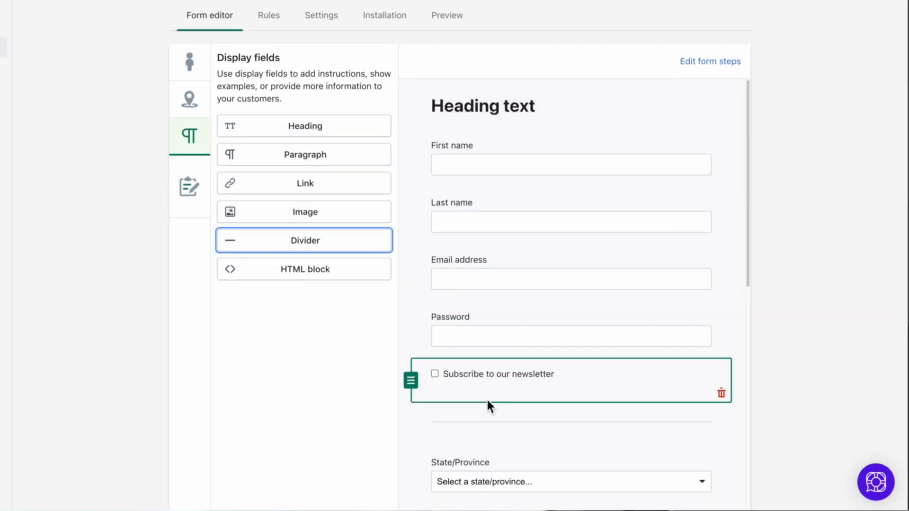
pyautogui.scroll(-3)
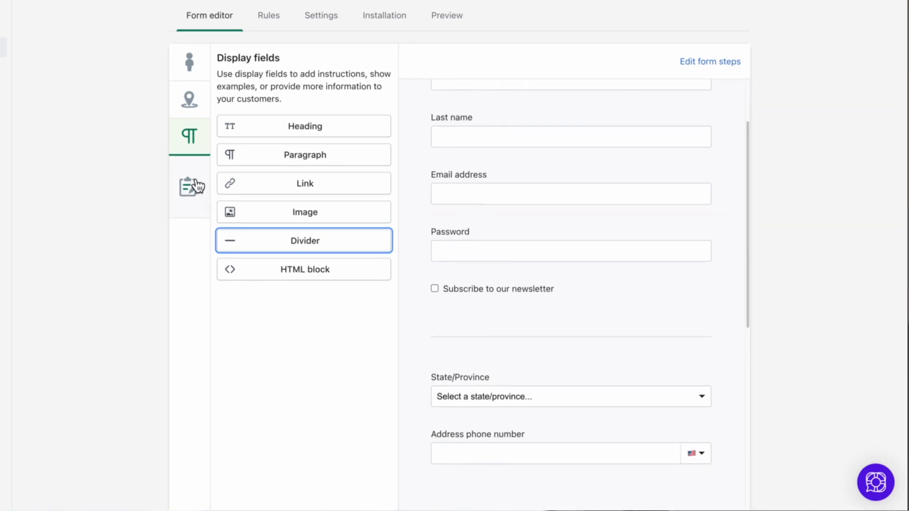
# - View the custom input field types, then return to the standard customer fields
pyautogui.click(189, 187)
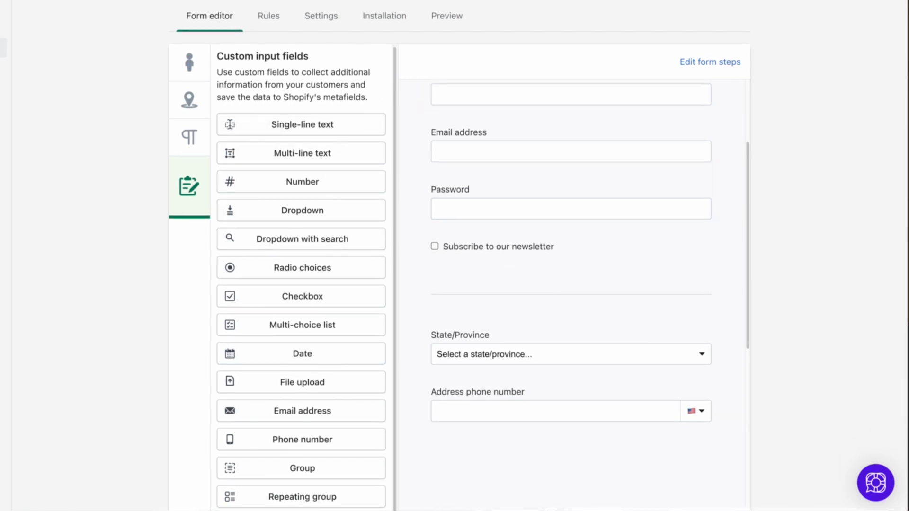
pyautogui.moveTo(393, 290)
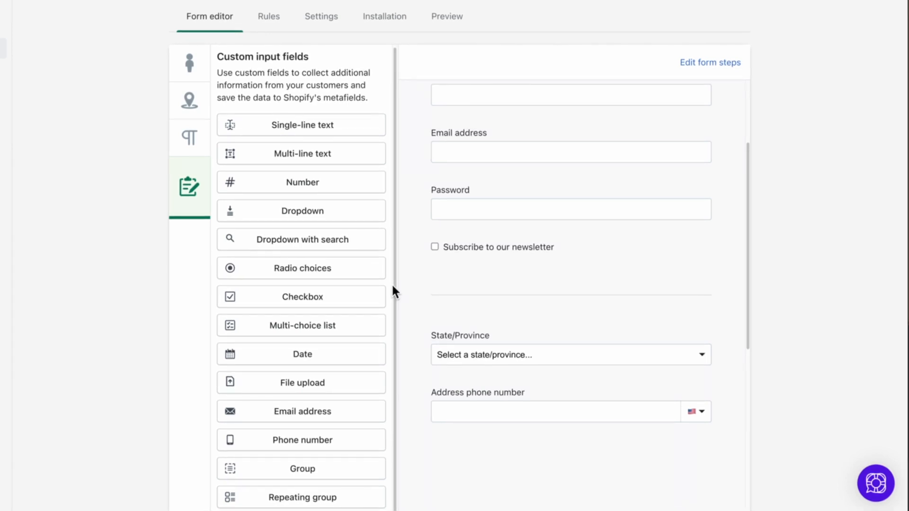
pyautogui.click(189, 63)
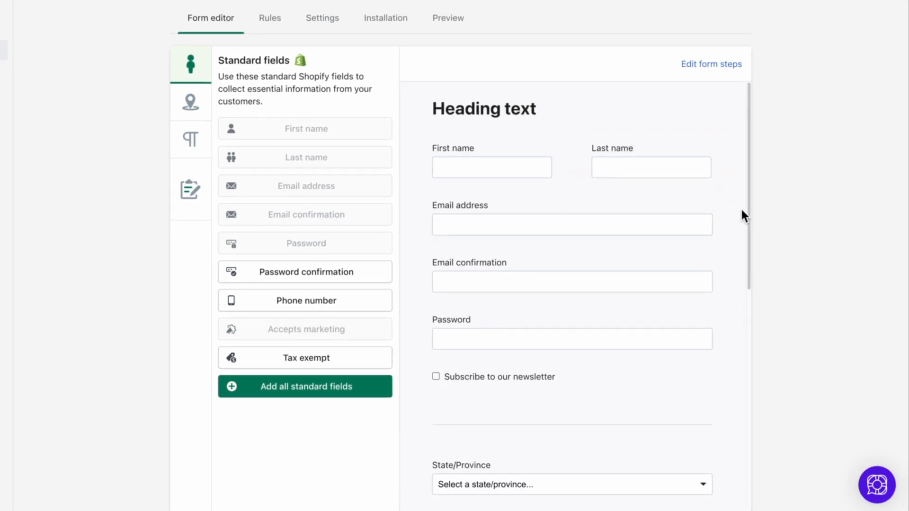
pyautogui.moveTo(718, 85)
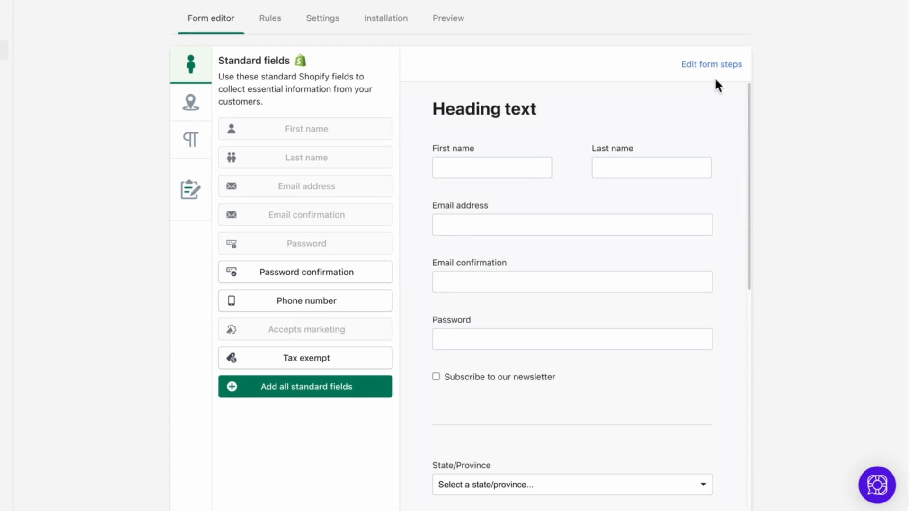
pyautogui.moveTo(714, 80)
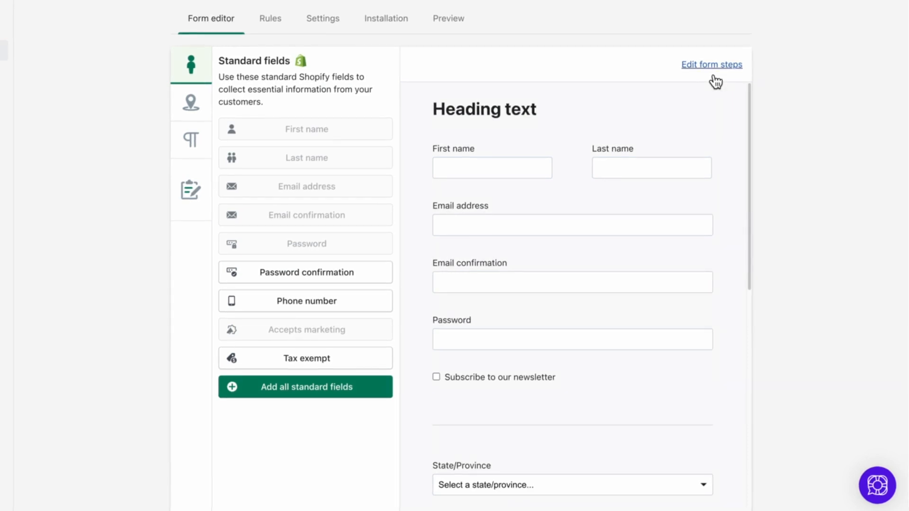
pyautogui.moveTo(247, 80)
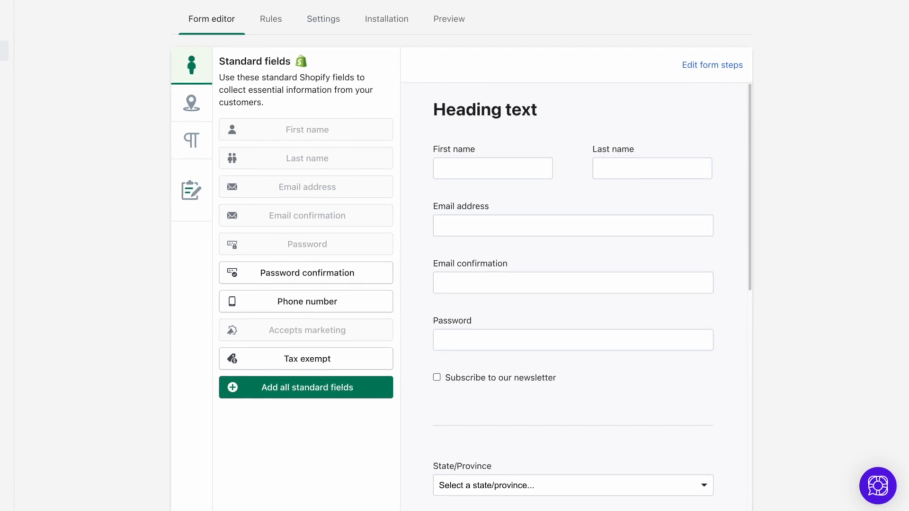
# - Enter the first name 'Brandon' and continue to the style preferences step
pyautogui.click(448, 19)
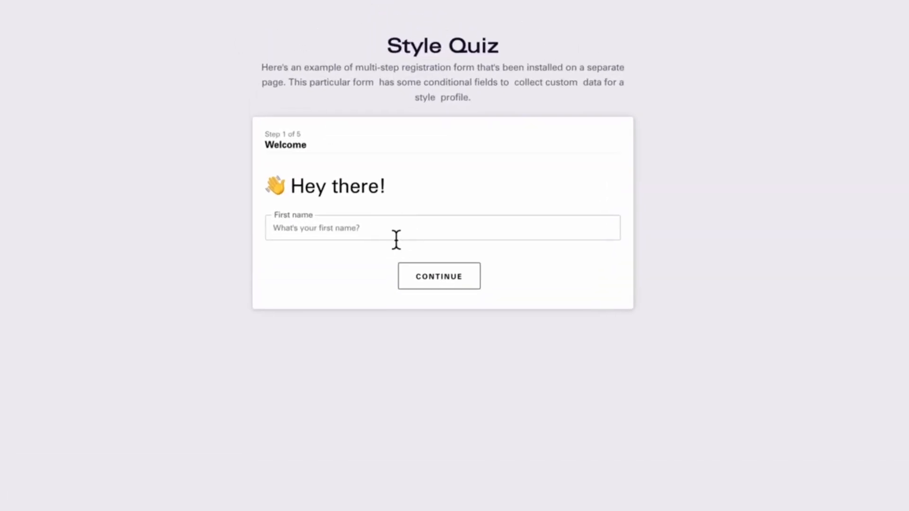
pyautogui.write('Brandon')
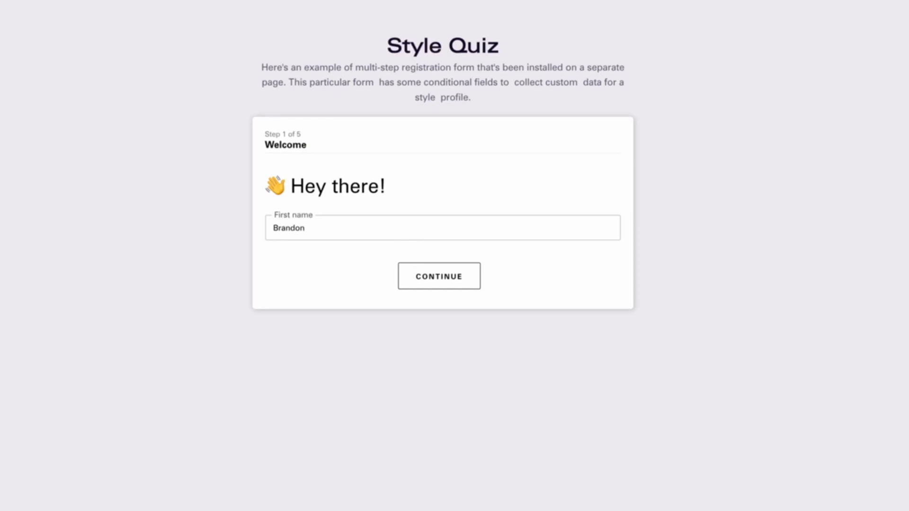
pyautogui.click(439, 276)
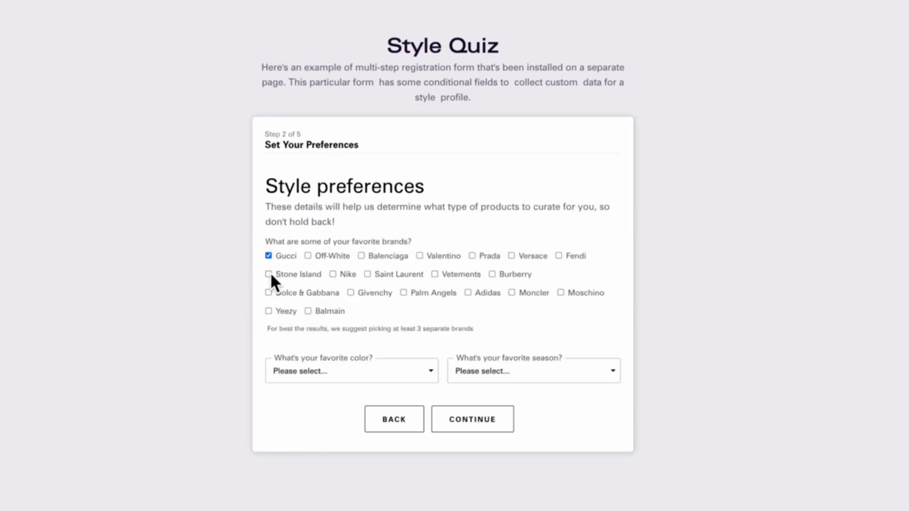
# - Choose Stone Island as a favourite brand and Spring as season, then continue
pyautogui.click(530, 370)
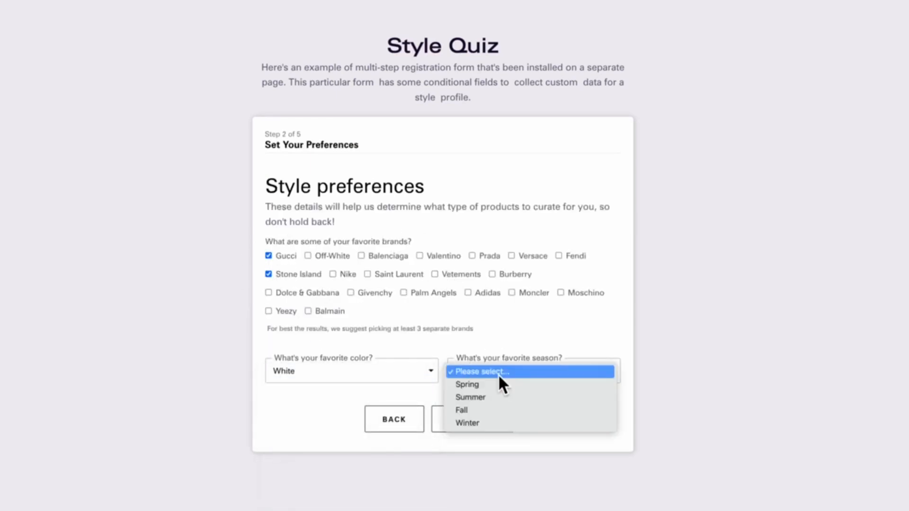
pyautogui.click(467, 384)
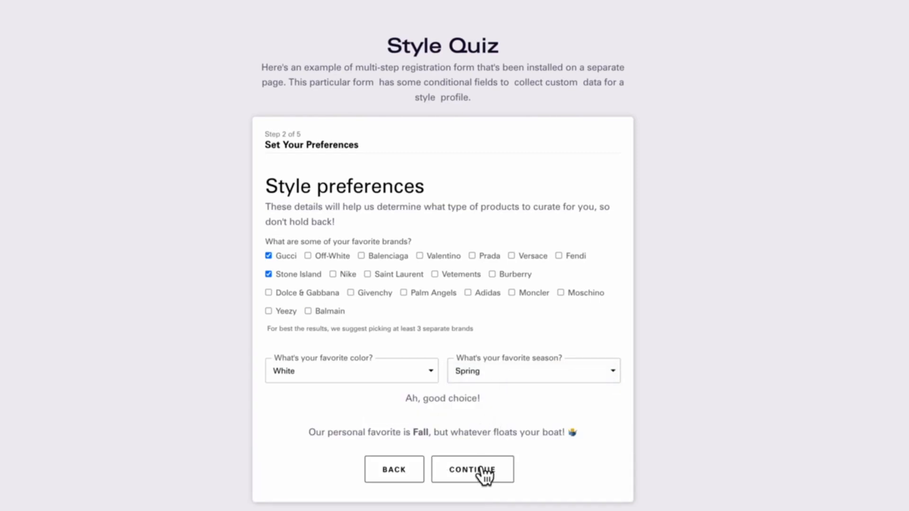
pyautogui.click(471, 470)
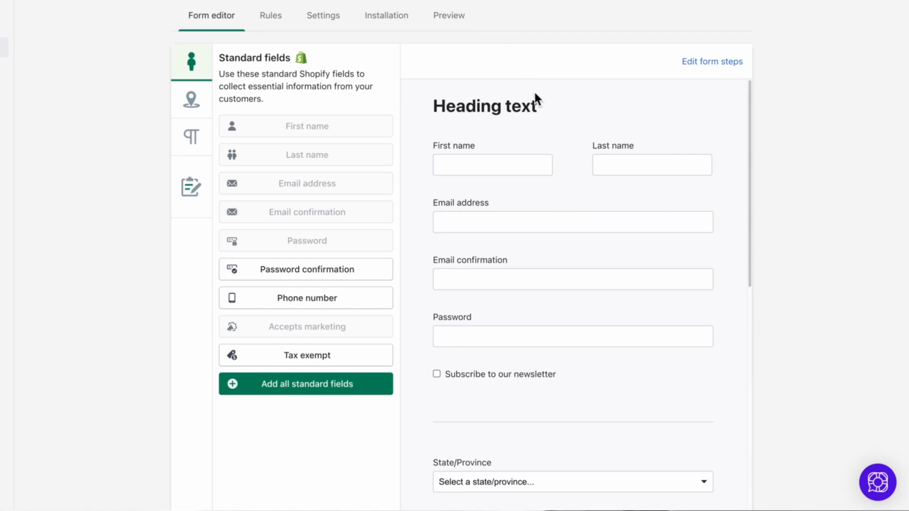
# - Add a second form step in the form steps settings and confirm
pyautogui.click(713, 61)
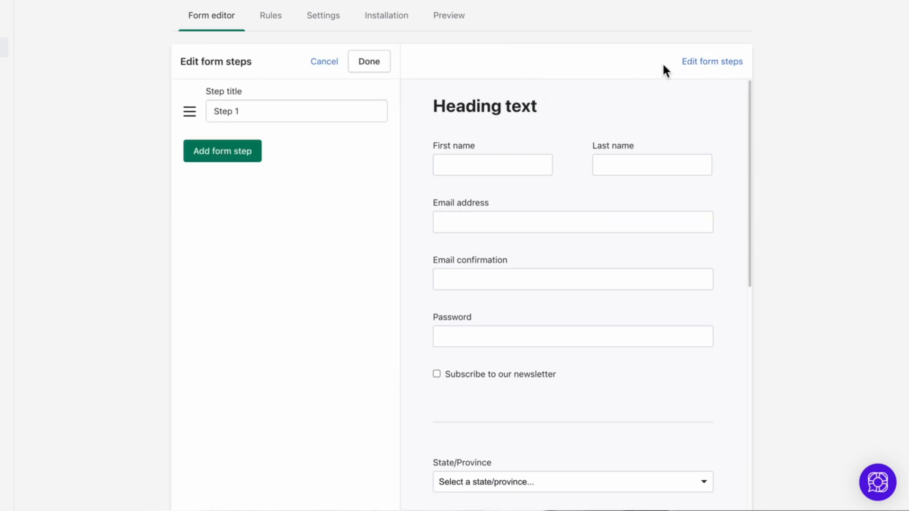
pyautogui.click(221, 151)
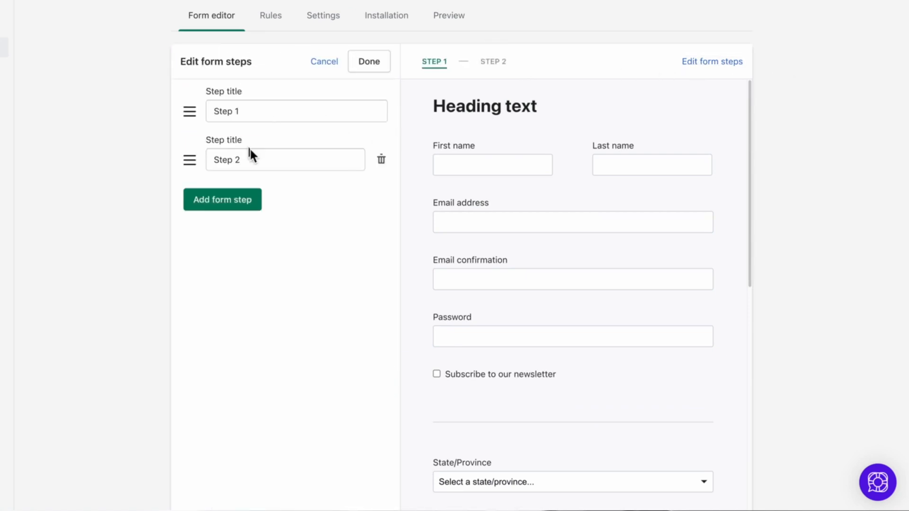
pyautogui.moveTo(290, 168)
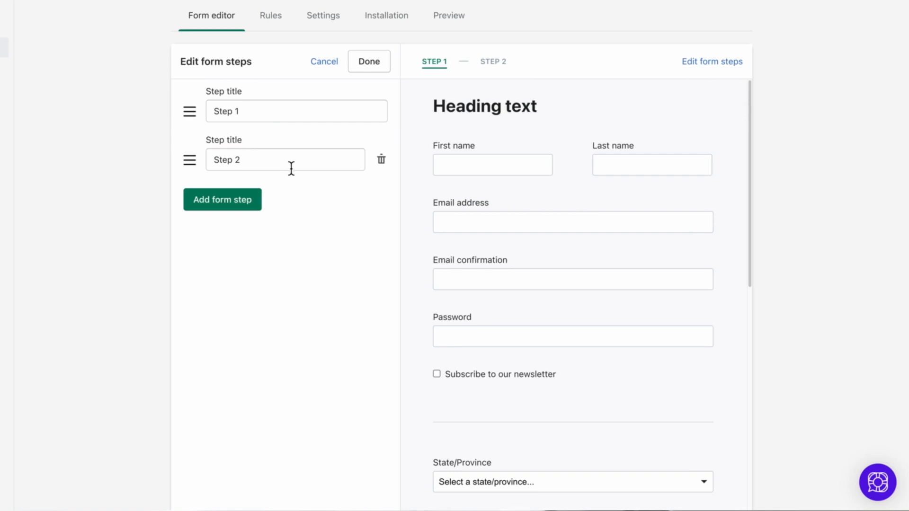
pyautogui.click(369, 60)
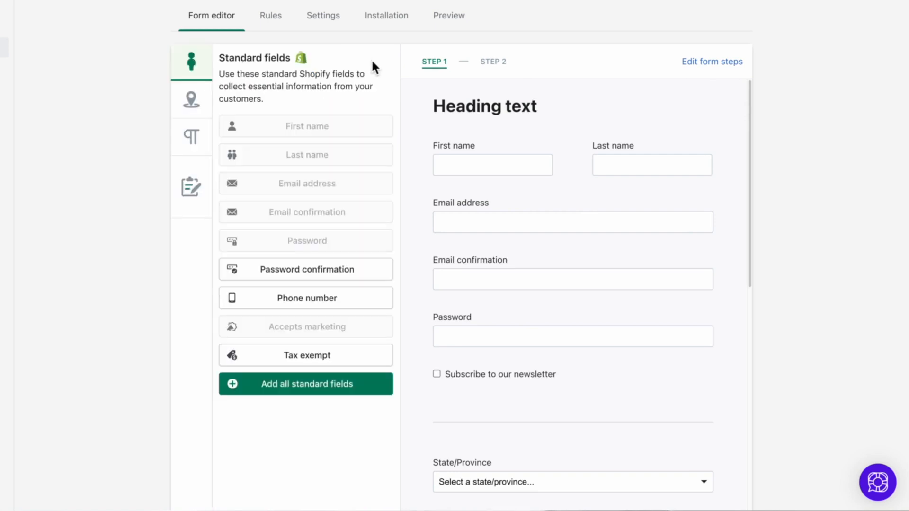
pyautogui.moveTo(191, 137)
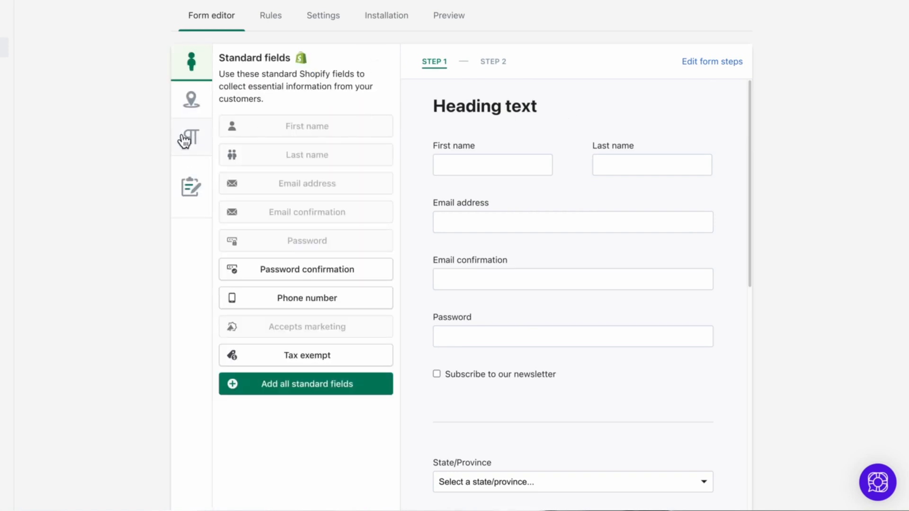
# - Add the address First name field from the Address fields list to Step 1
pyautogui.click(191, 100)
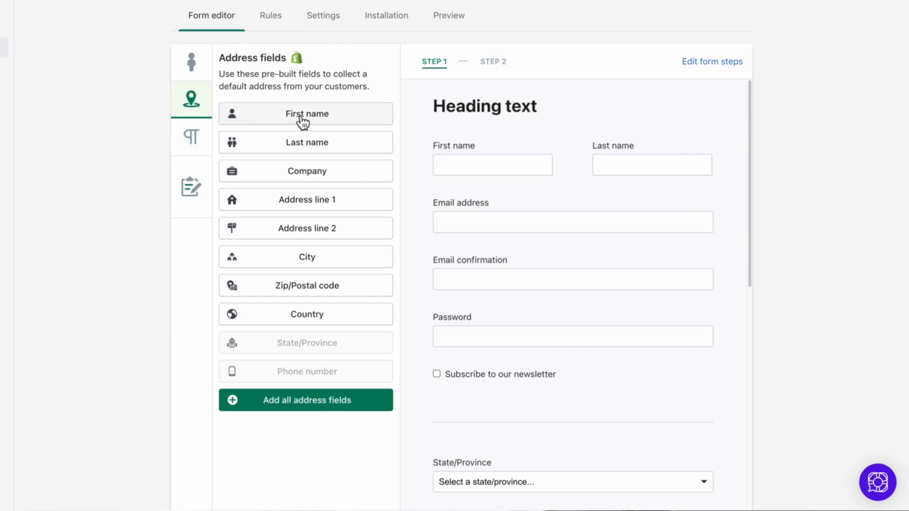
pyautogui.click(493, 165)
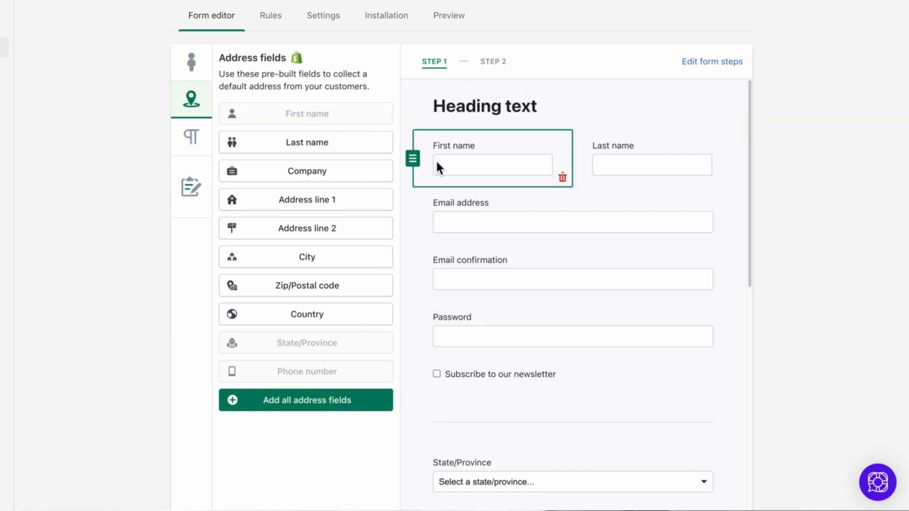